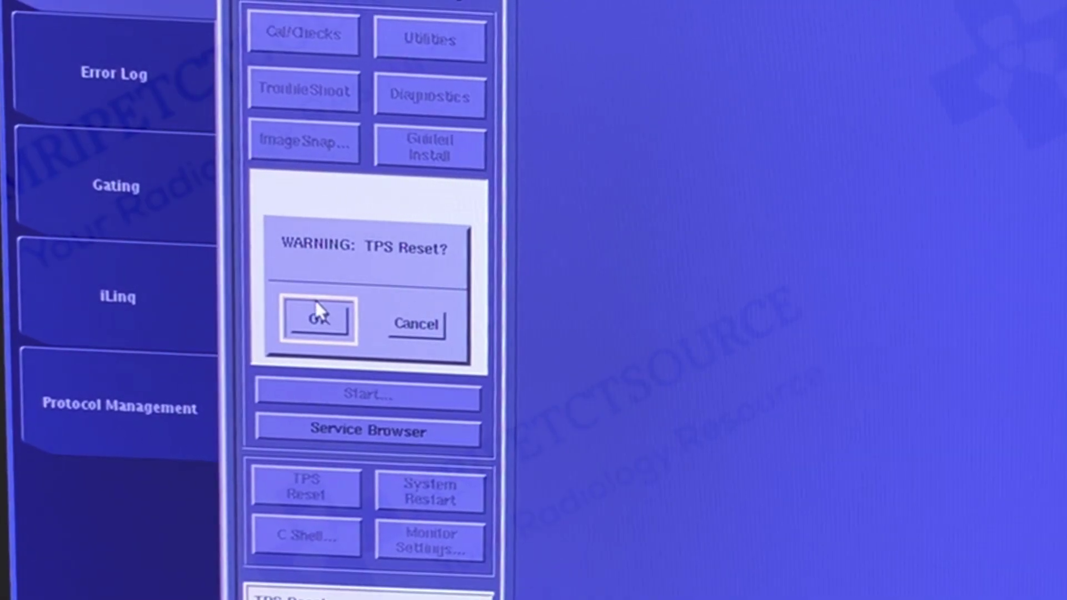
- Confirm the 'TPS Reset?' warning with OK so the reset proceeds
click(317, 321)
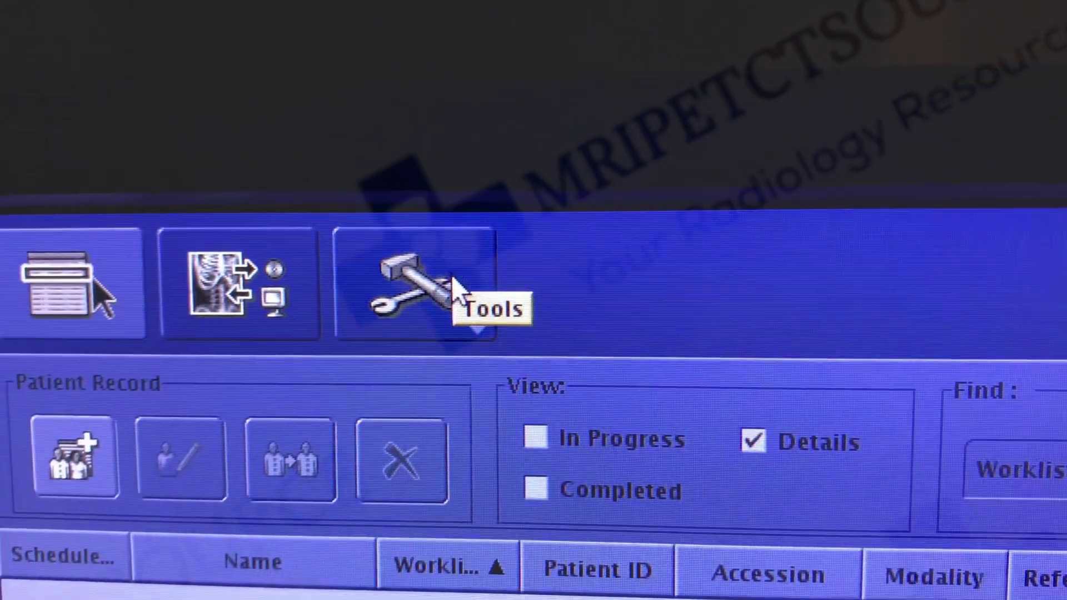
- Bring up the Service Browser home page from the worklist's Tools icon
click(414, 291)
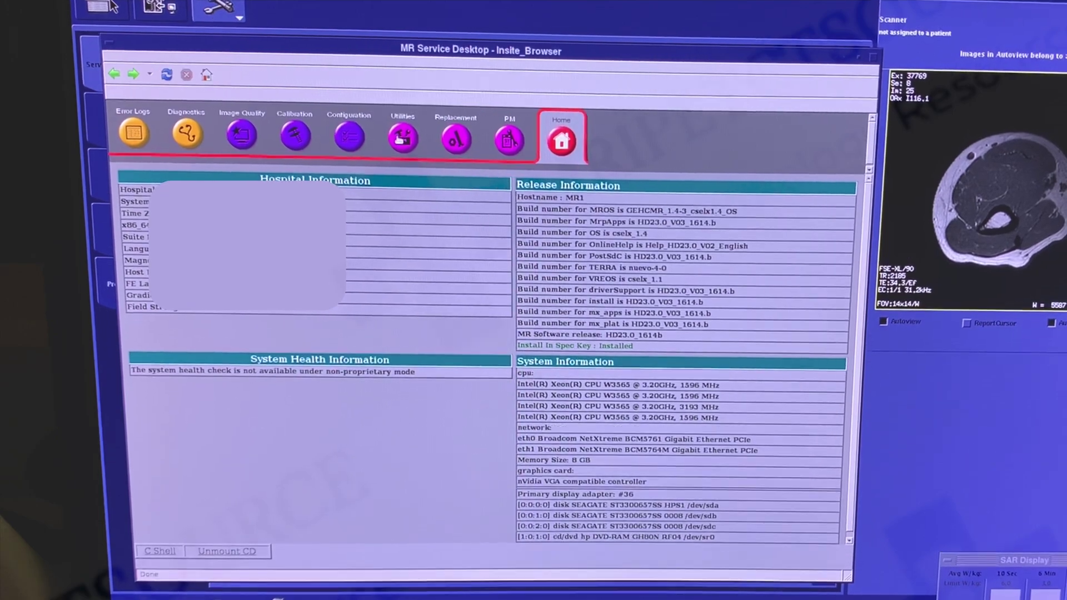
- Launch TPS Reset from the Utilities toolbox so the status reports TPS resetting
click(402, 138)
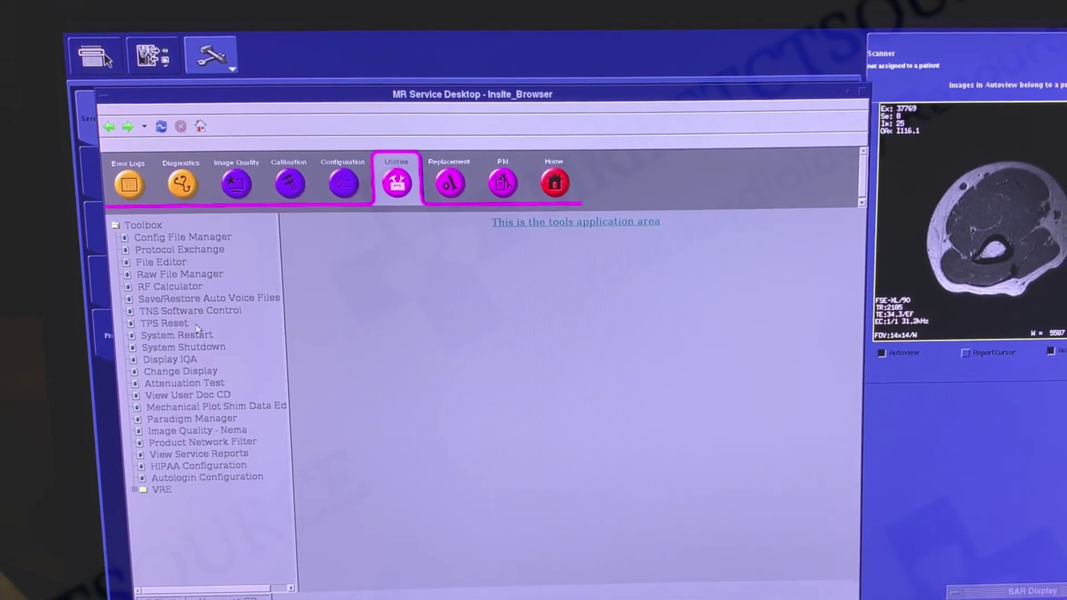
click(163, 322)
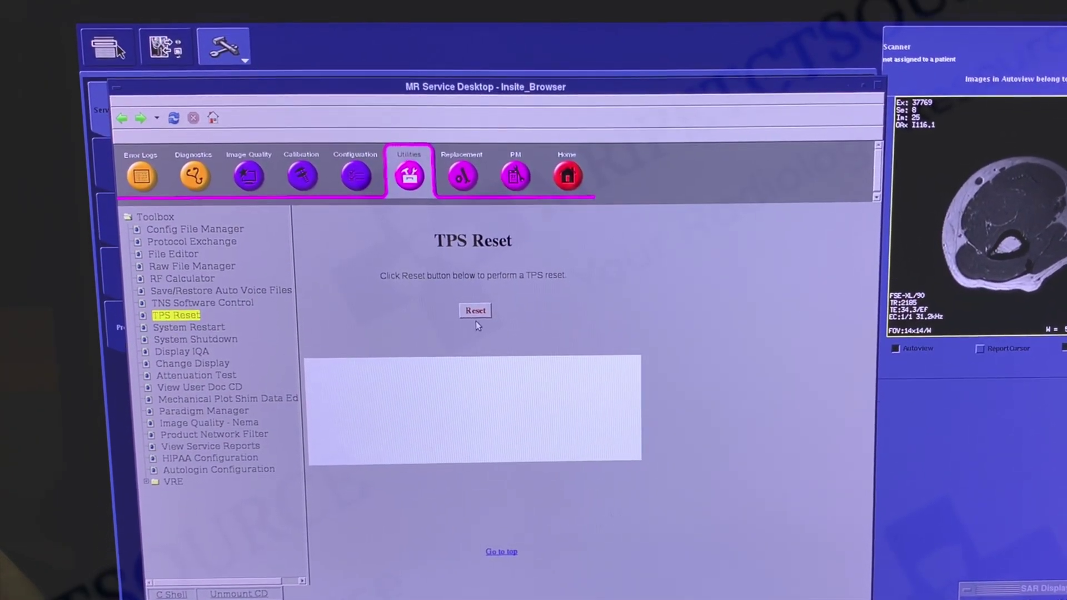
click(474, 312)
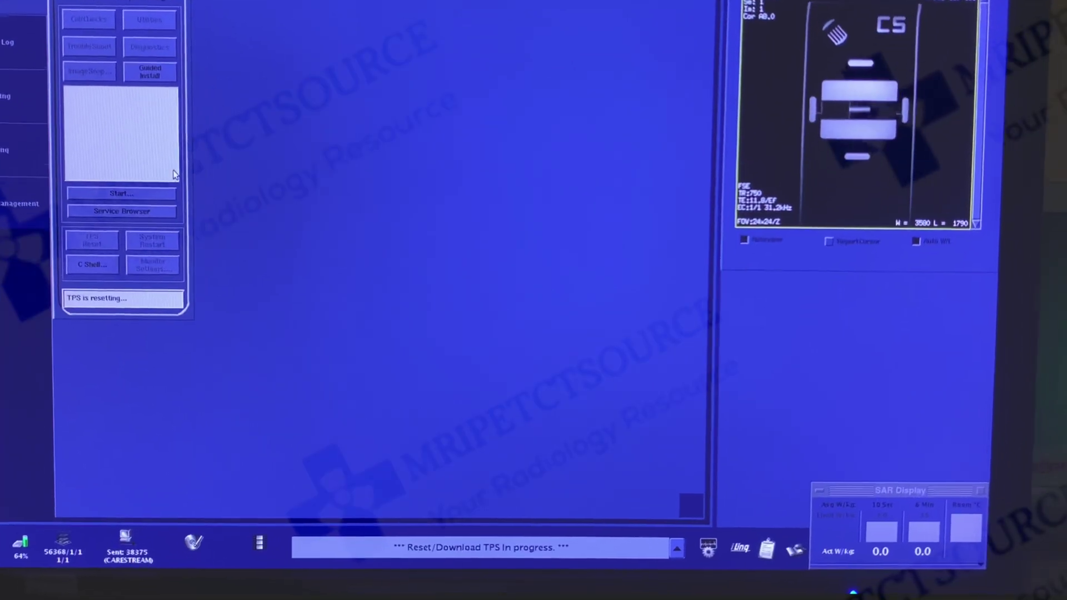